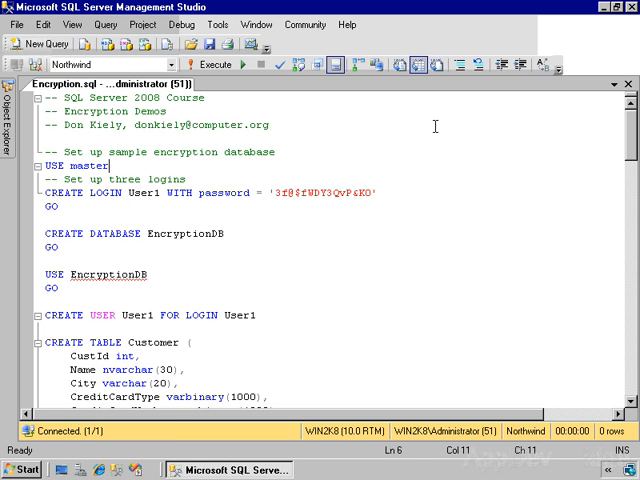
# Run USE master and CREATE LOGIN User1, which fails because User1 already exists.
pyautogui.click(185, 64)
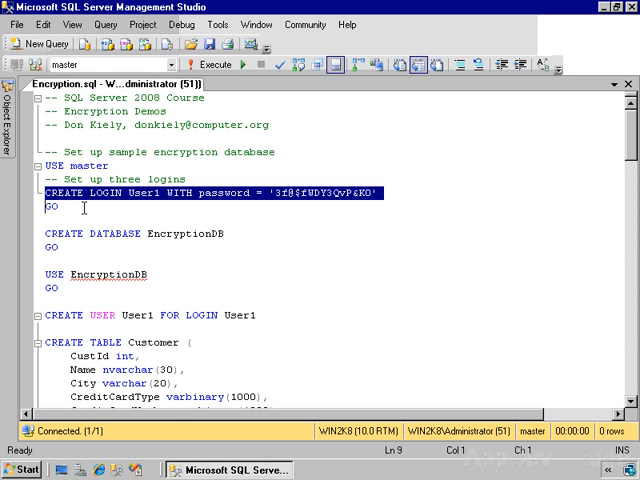
pyautogui.click(217, 64)
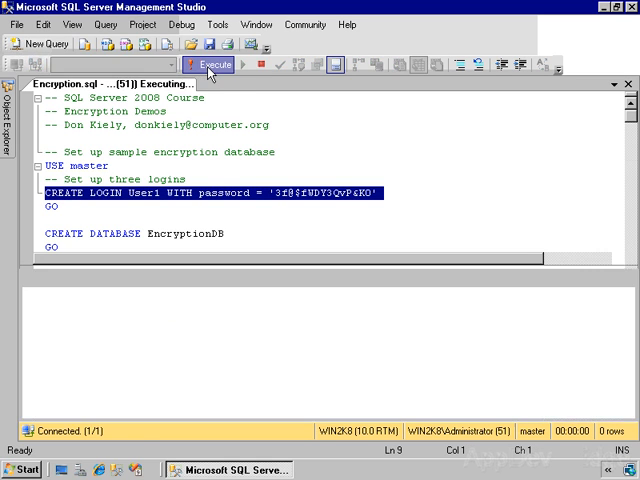
pyautogui.click(208, 64)
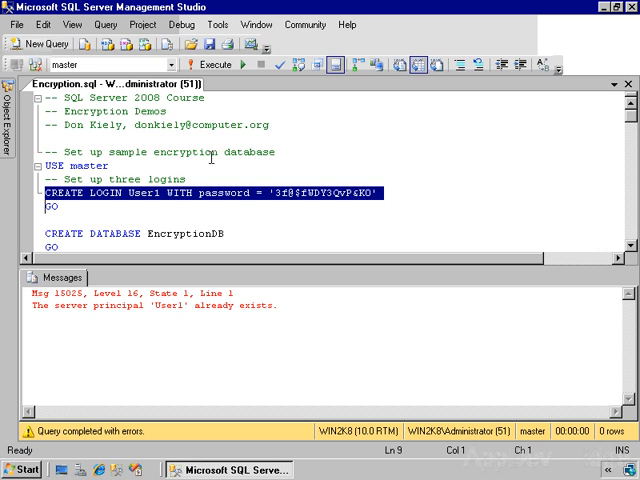
# Run CREATE DATABASE, USE EncryptionDB and CREATE USER User1 FOR LOGIN User1.
pyautogui.scroll(-3)
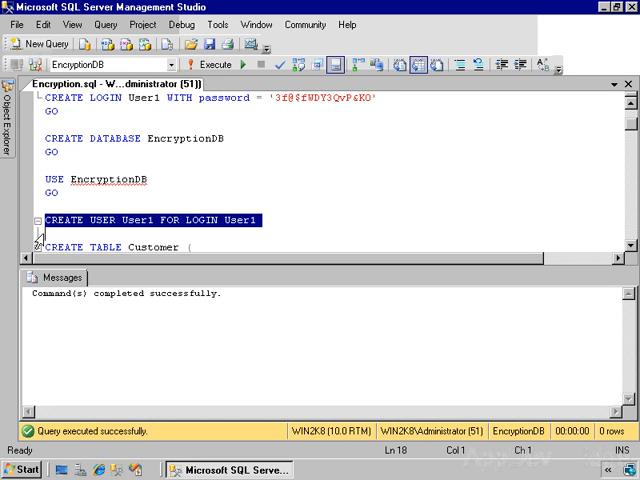
pyautogui.moveTo(208, 169)
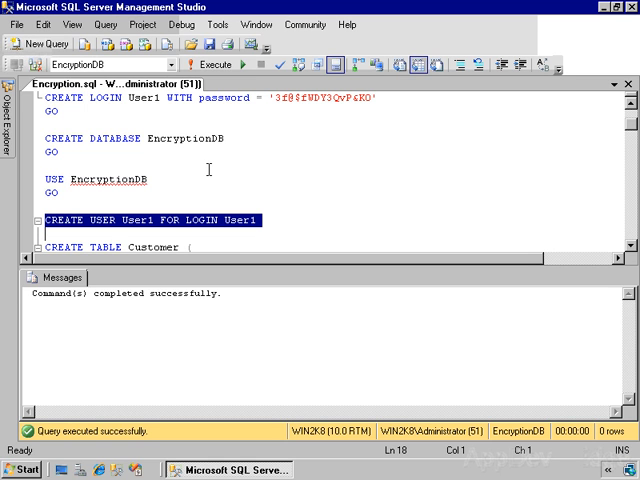
pyautogui.scroll(-3)
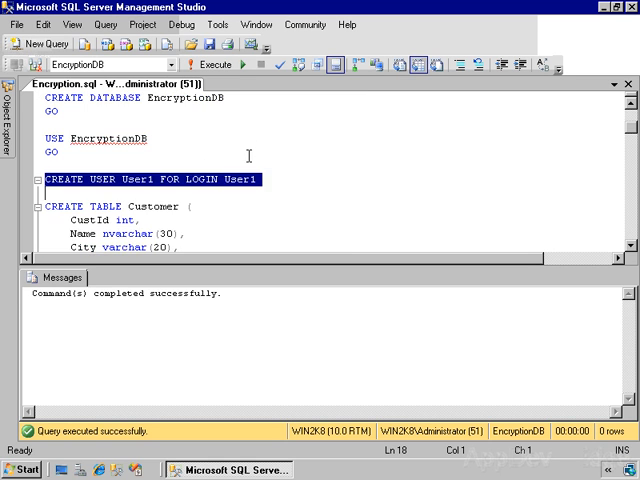
pyautogui.scroll(-3)
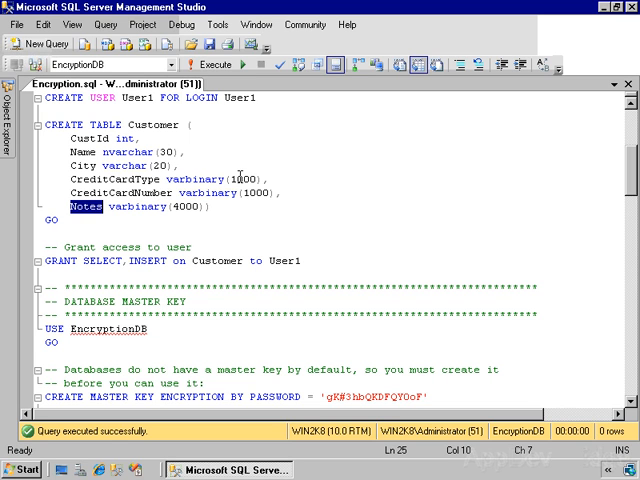
pyautogui.doubleClick(256, 192)
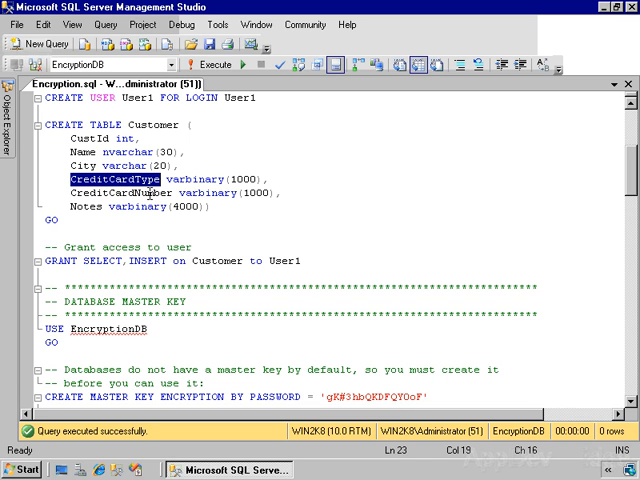
pyautogui.moveTo(238, 212)
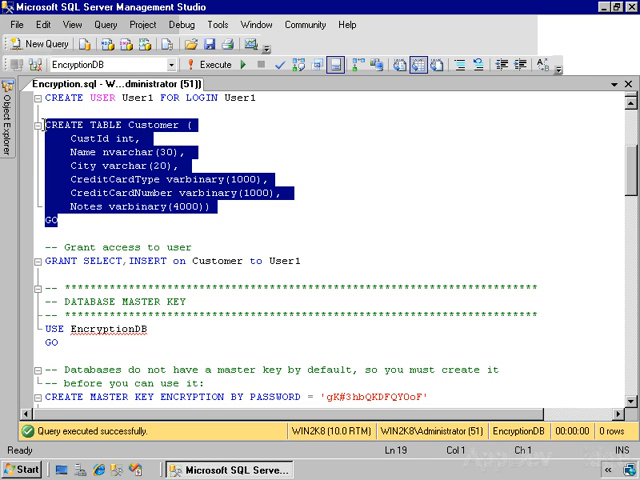
# Create the Customer table and grant User1 SELECT and INSERT on it.
pyautogui.click(214, 64)
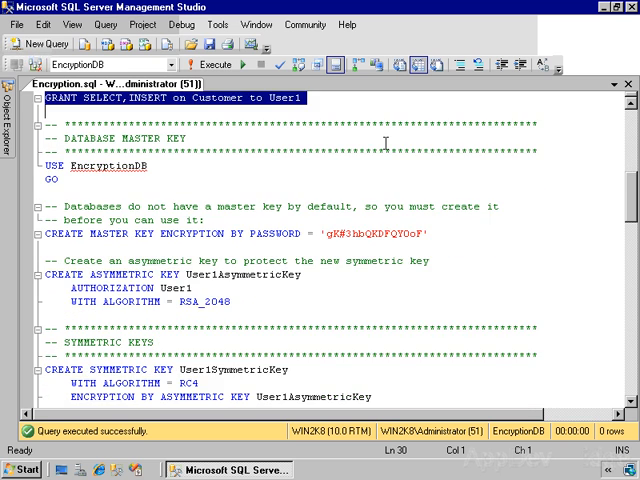
pyautogui.scroll(-3)
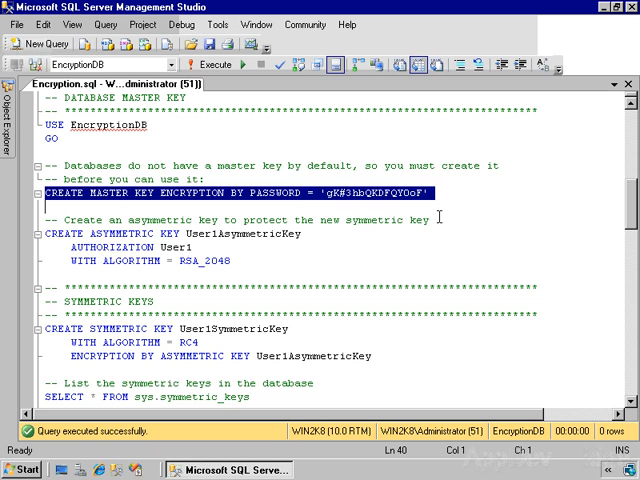
pyautogui.moveTo(203, 65)
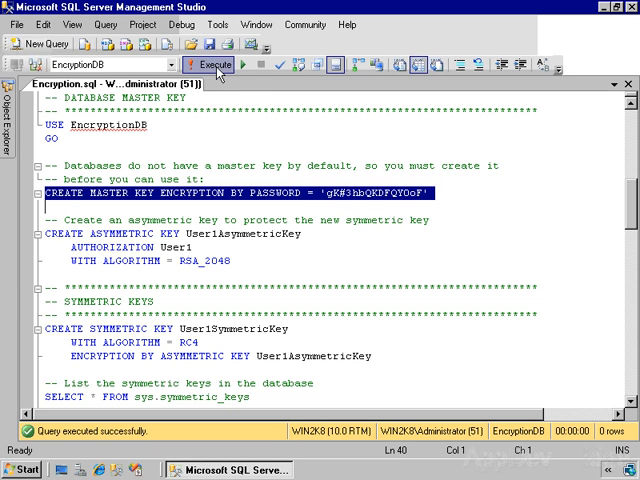
# Run CREATE MASTER KEY ENCRYPTION BY PASSWORD in EncryptionDB.
pyautogui.click(211, 64)
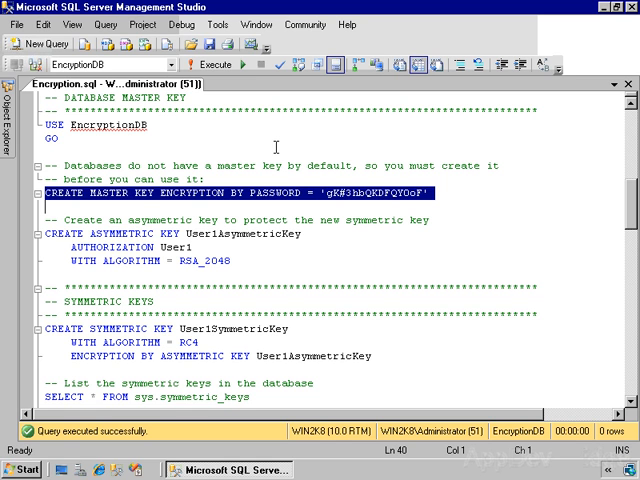
pyautogui.moveTo(64, 215)
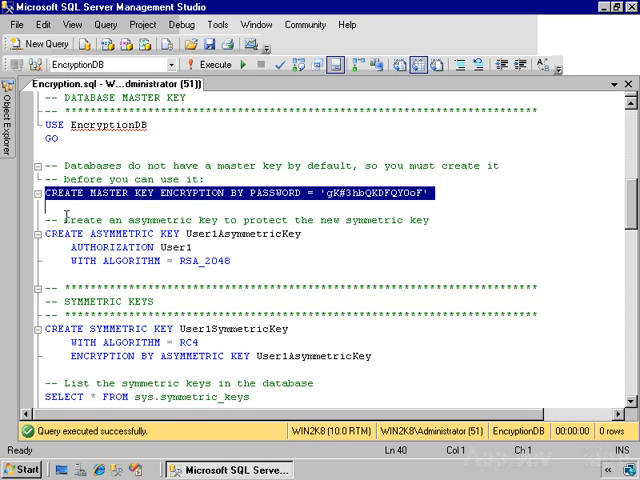
pyautogui.scroll(-3)
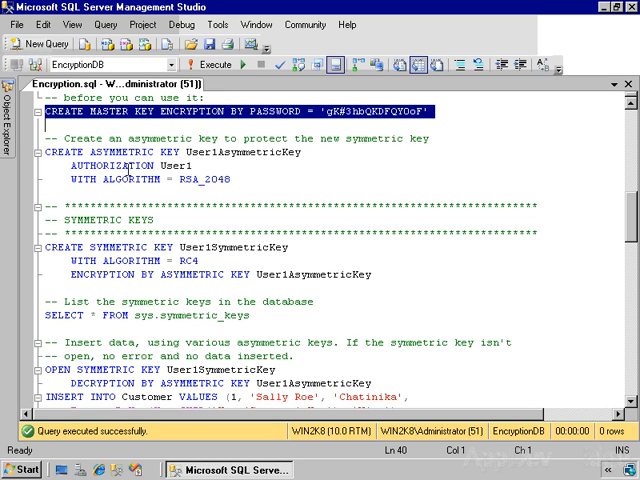
pyautogui.doubleClick(96, 167)
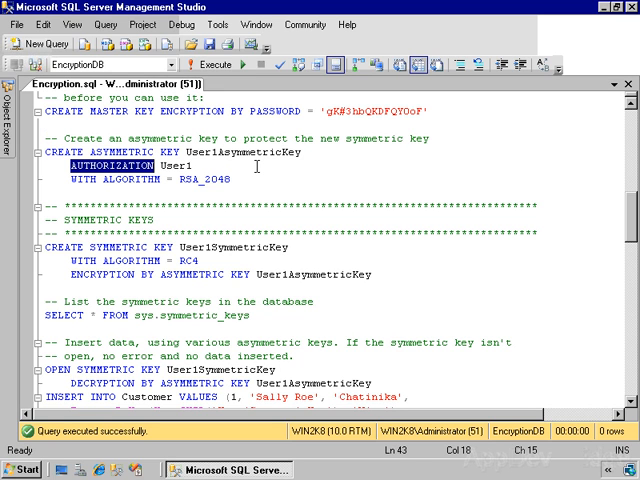
pyautogui.doubleClick(159, 166)
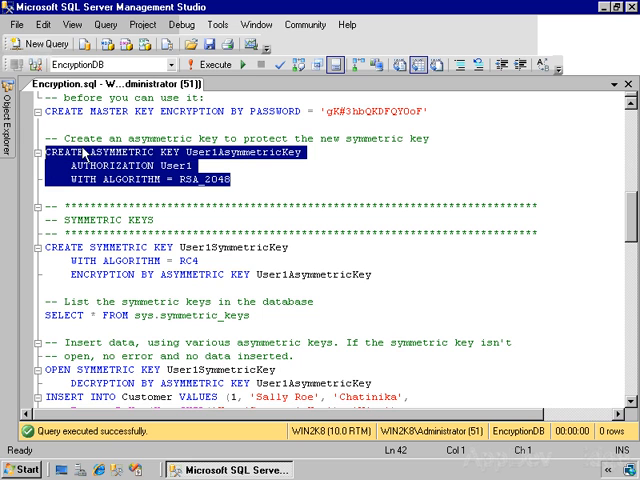
pyautogui.click(211, 64)
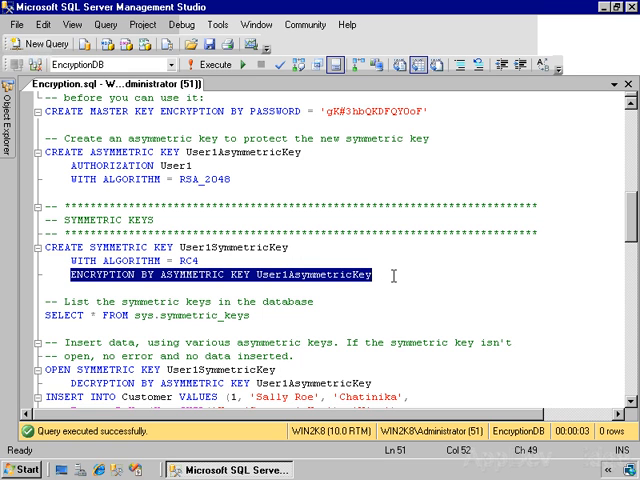
# Create RC4 symmetric key User1SymmetricKey protected by User1AsymmetricKey.
pyautogui.click(48, 247)
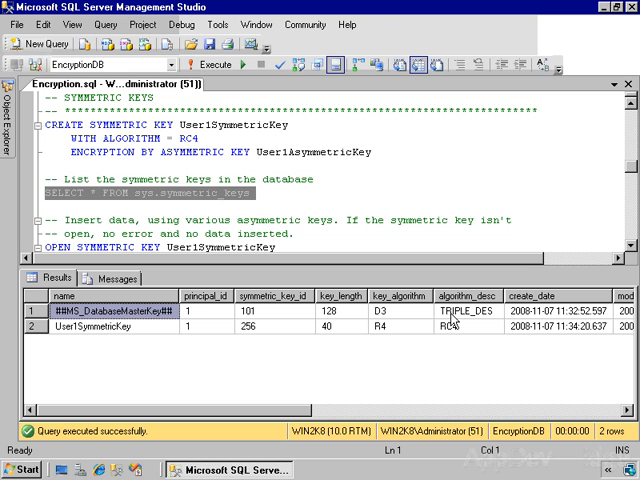
pyautogui.moveTo(455, 322)
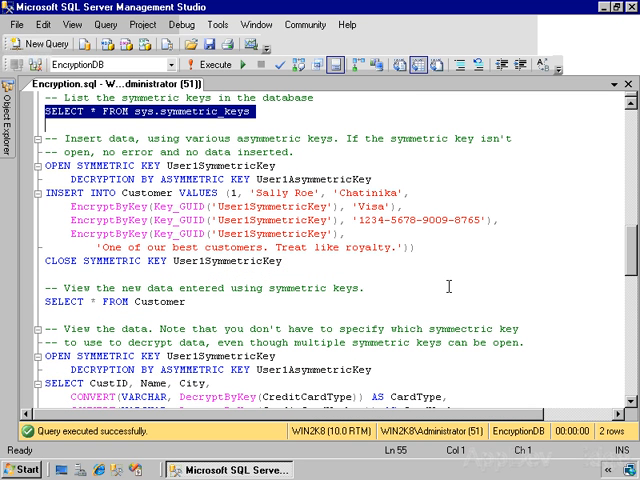
pyautogui.moveTo(440, 277)
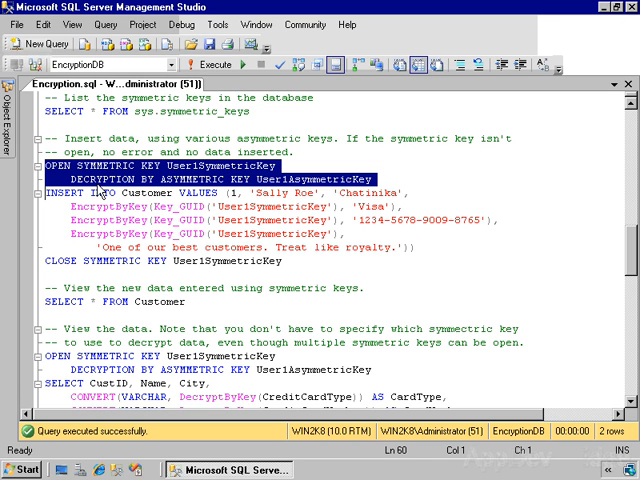
pyautogui.moveTo(323, 192)
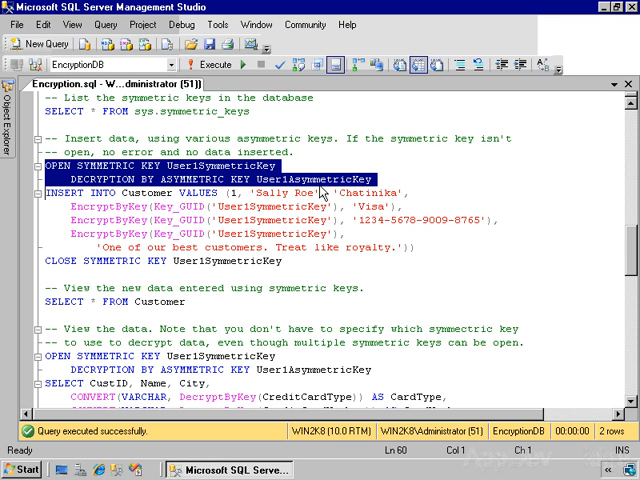
# Execute OPEN SYMMETRIC KEY User1SymmetricKey decrypted by User1AsymmetricKey.
pyautogui.click(214, 61)
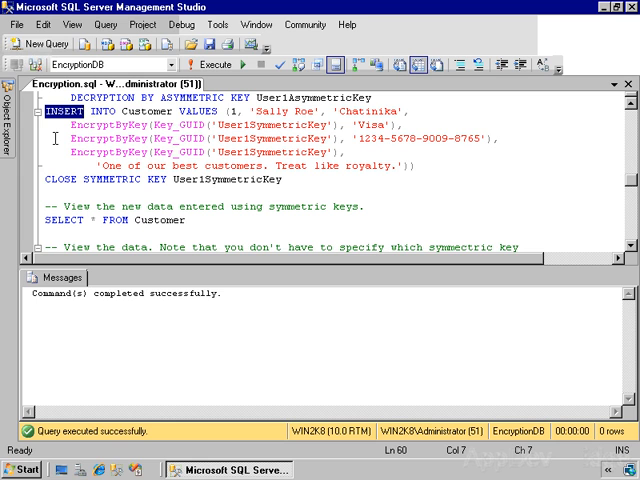
# Highlight INSERT and 'Sally Roe' in the Customer insert statement for discussion.
pyautogui.doubleClick(140, 121)
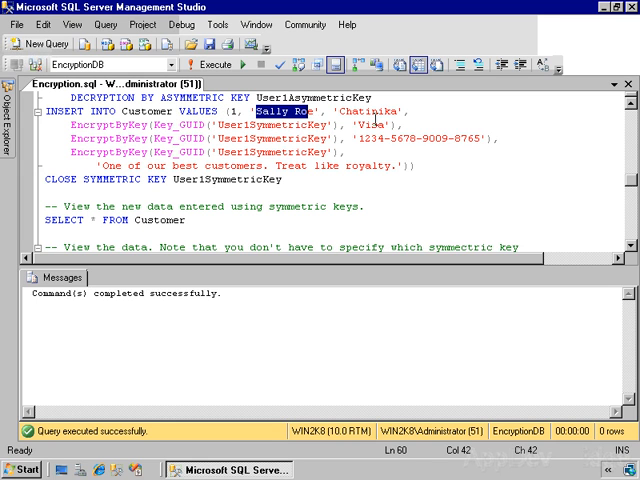
pyautogui.doubleClick(355, 114)
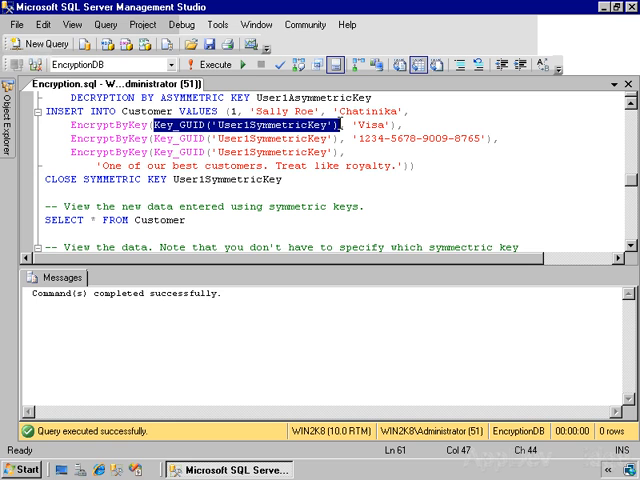
pyautogui.moveTo(492, 117)
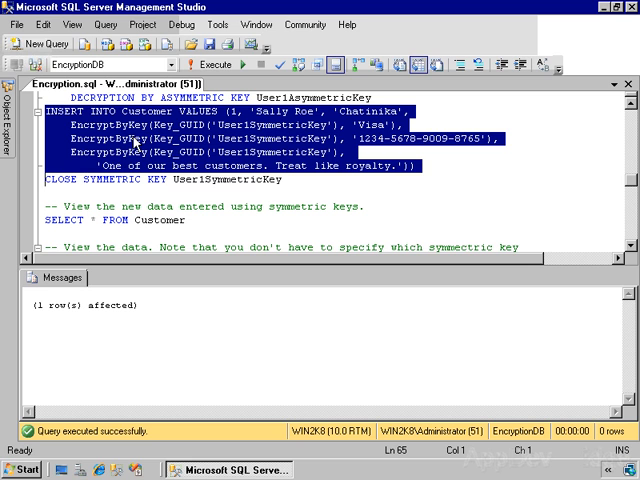
pyautogui.moveTo(38, 185)
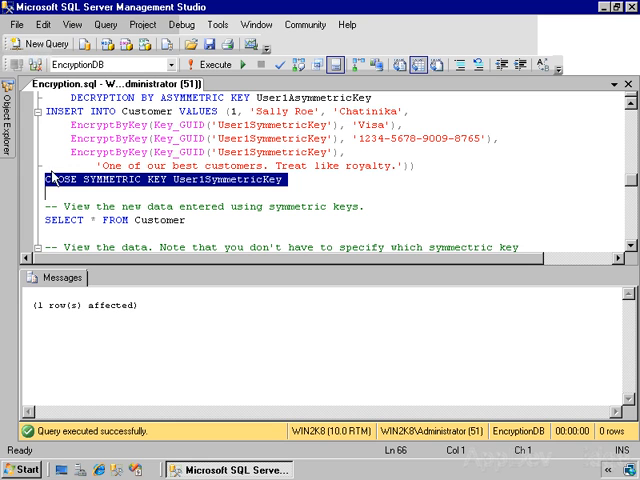
# Execute CLOSE SYMMETRIC KEY User1SymmetricKey.
pyautogui.click(211, 64)
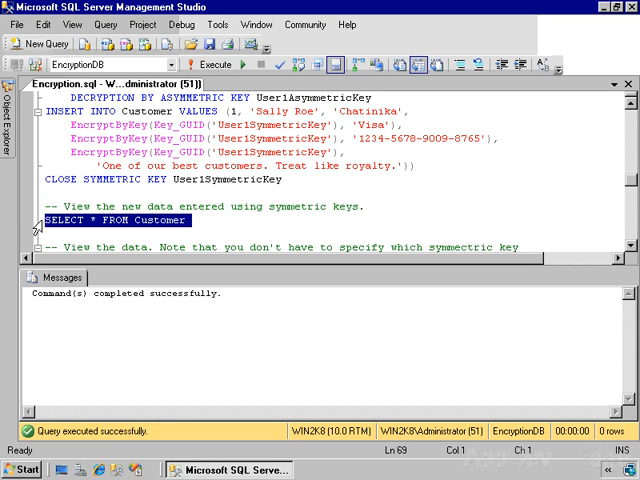
# Run SELECT * FROM Customer and scroll across Sally Roe's encrypted binary columns.
pyautogui.click(196, 63)
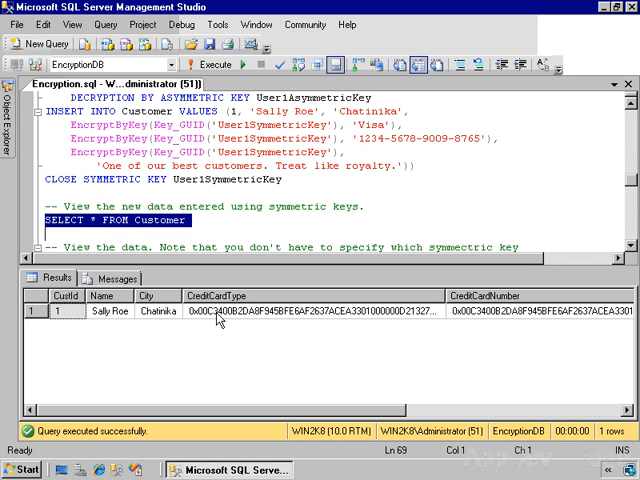
pyautogui.moveTo(218, 419)
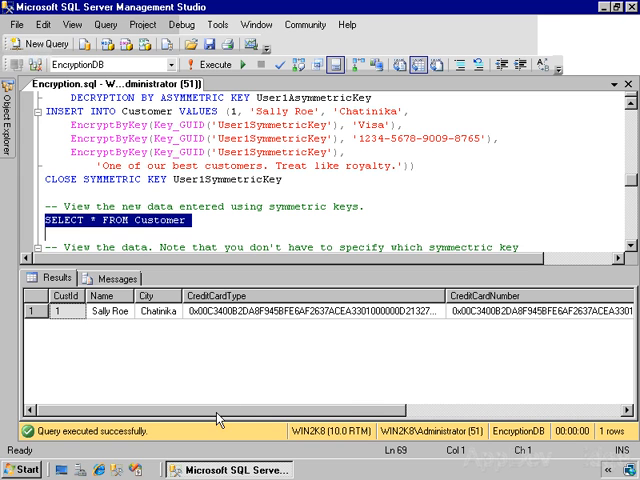
pyautogui.hscroll(3)
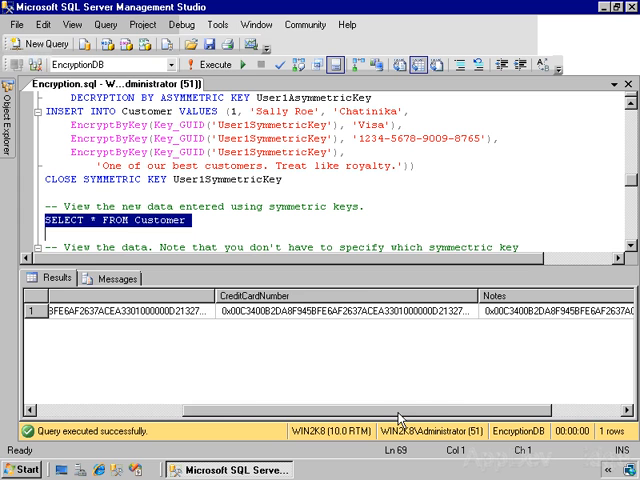
pyautogui.hscroll(3)
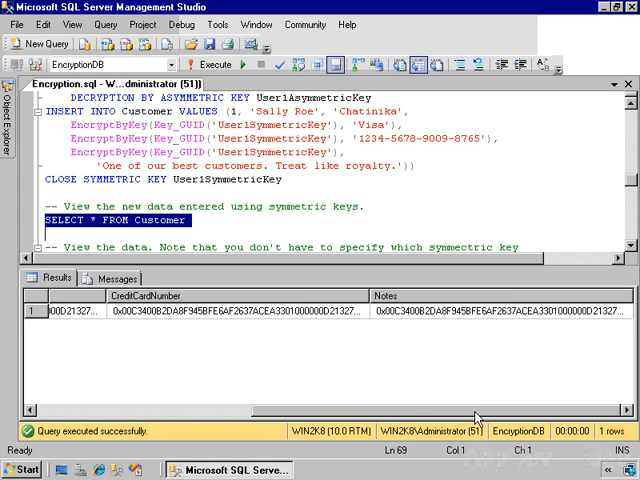
pyautogui.hscroll(-3)
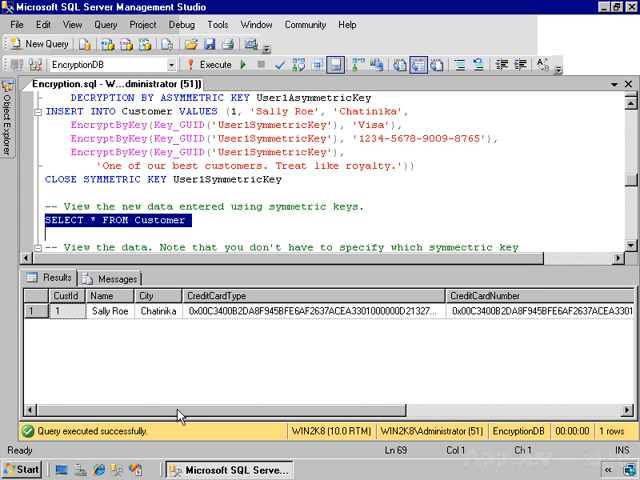
pyautogui.moveTo(282, 345)
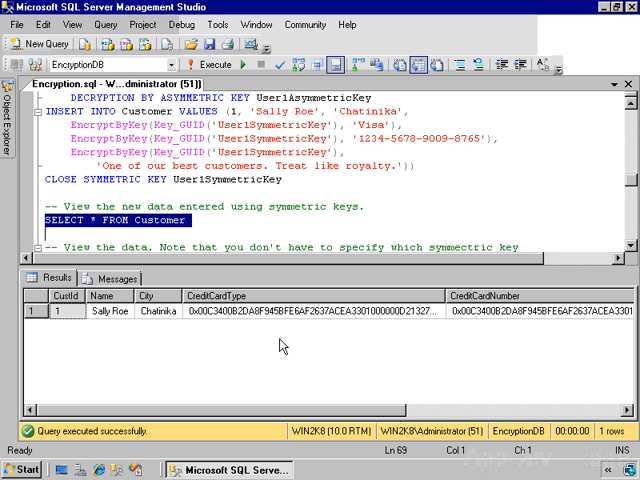